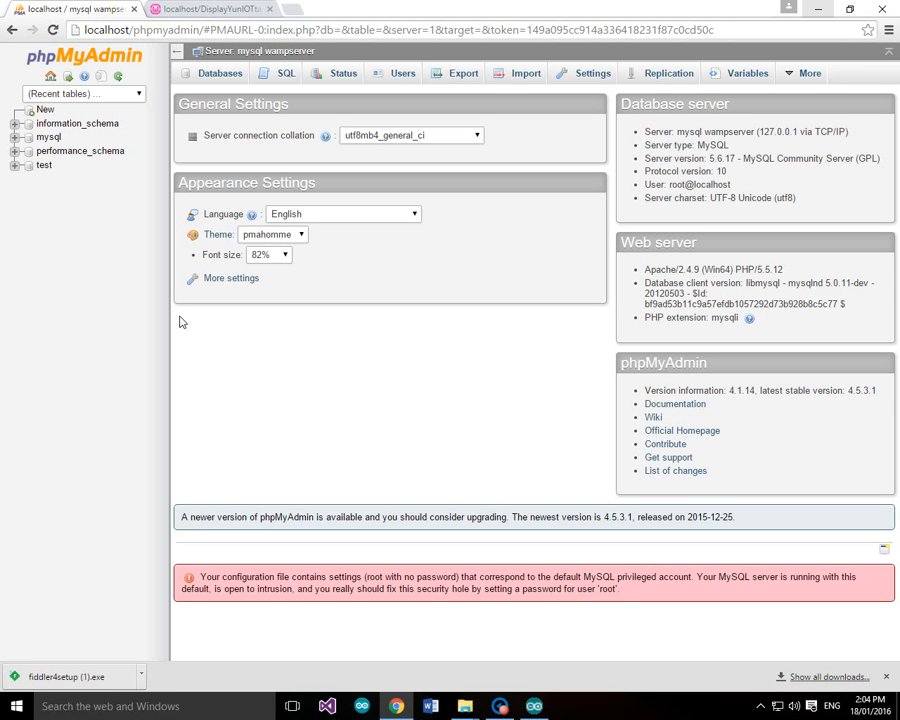
mouse_move(256, 401)
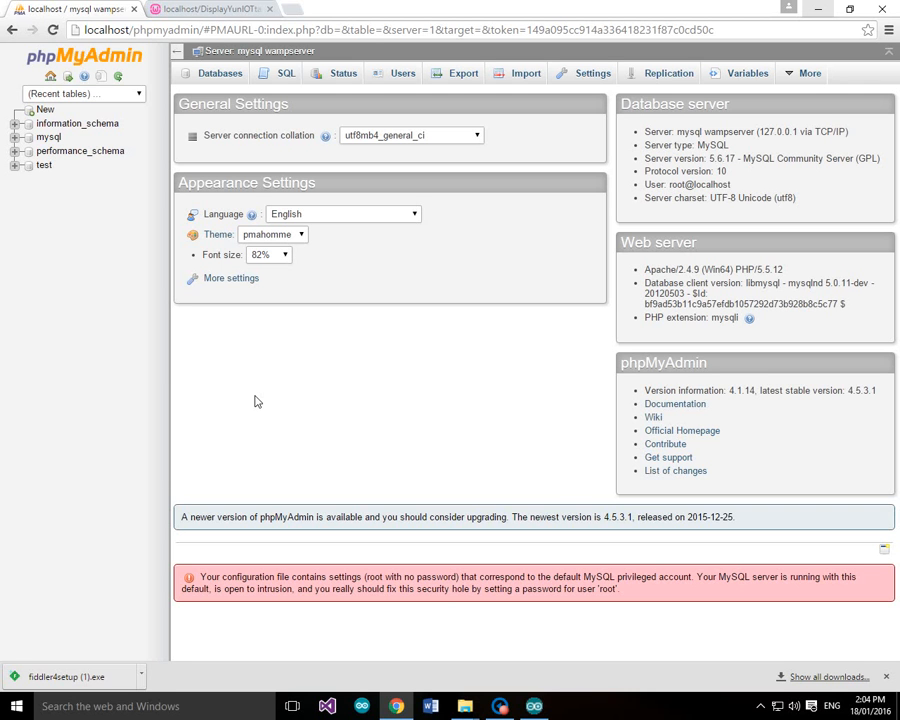
mouse_move(393, 189)
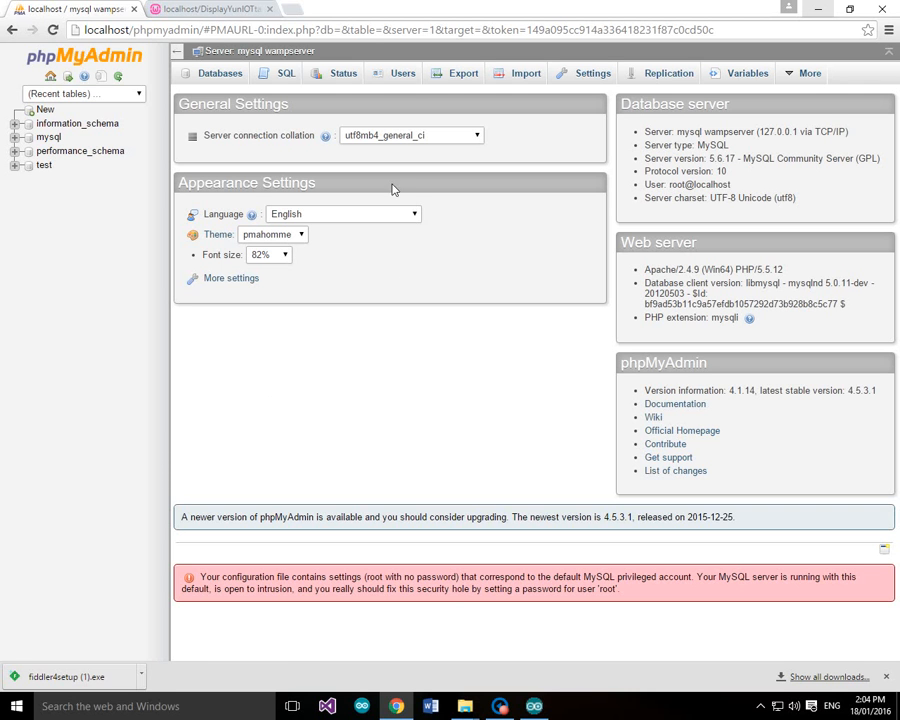
Step: Open the Users overview and edit privileges for root@localhost
left_click(402, 73)
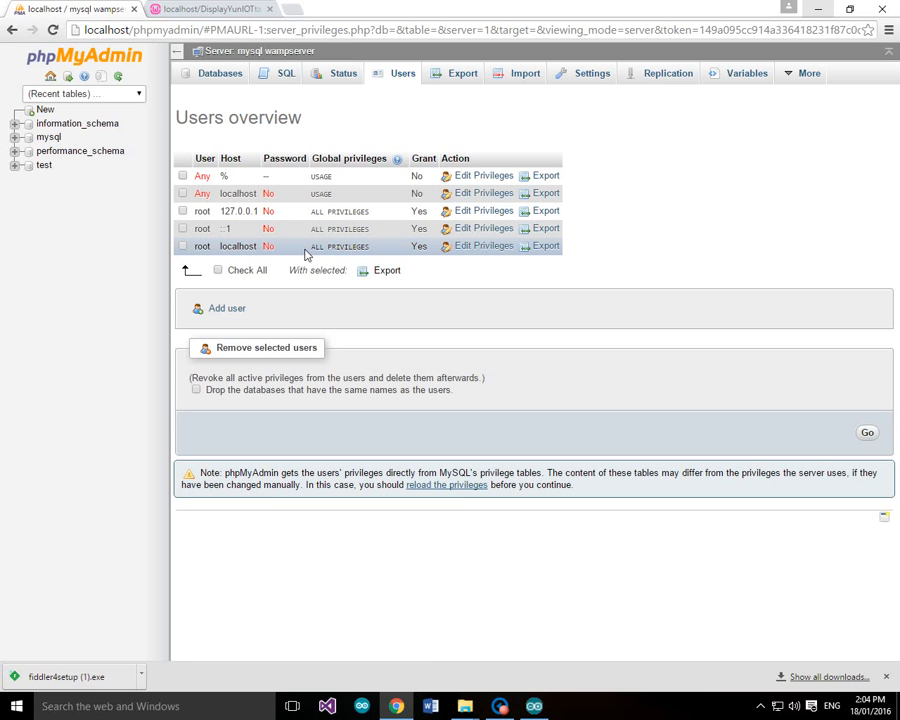
mouse_move(365, 255)
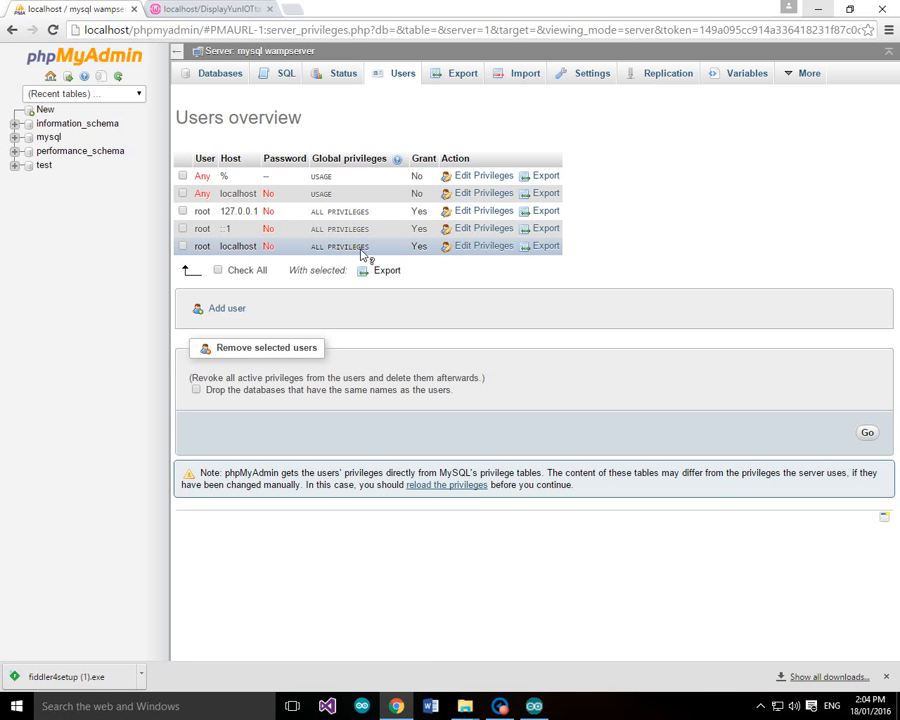
mouse_move(471, 246)
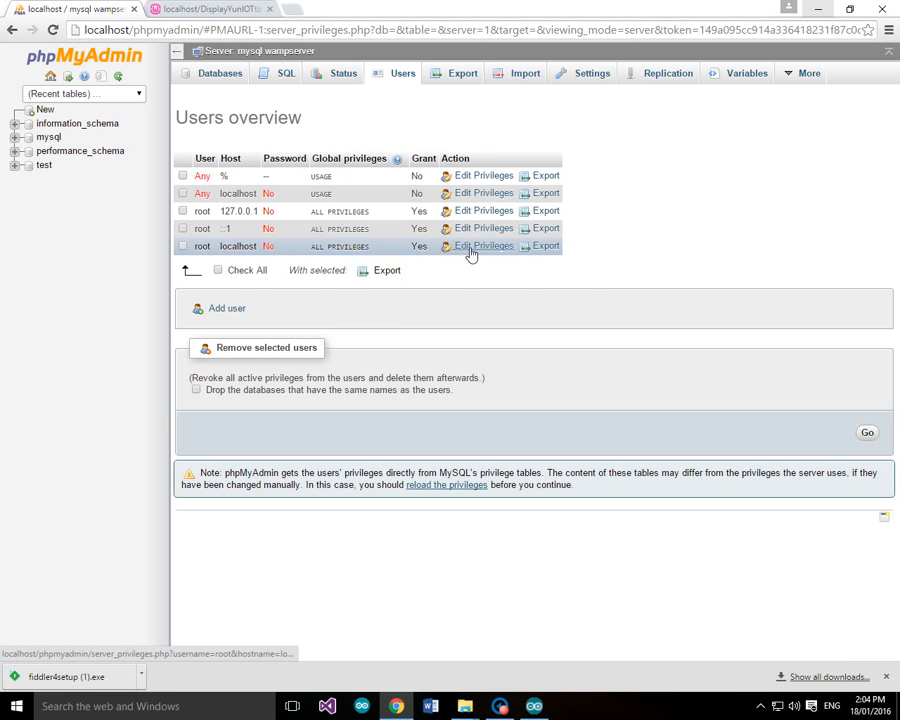
left_click(484, 246)
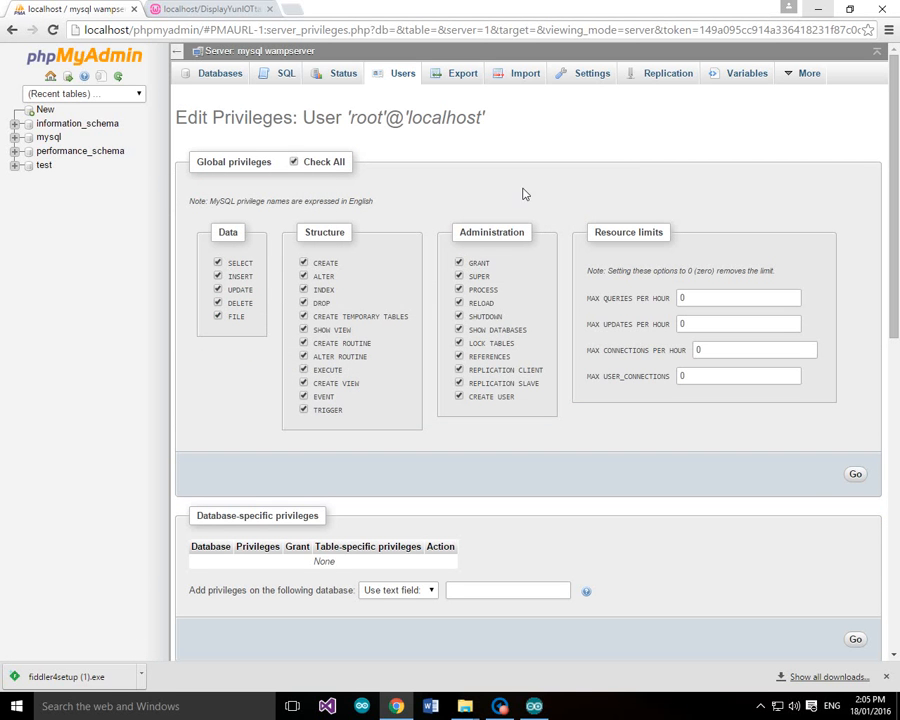
mouse_move(293, 140)
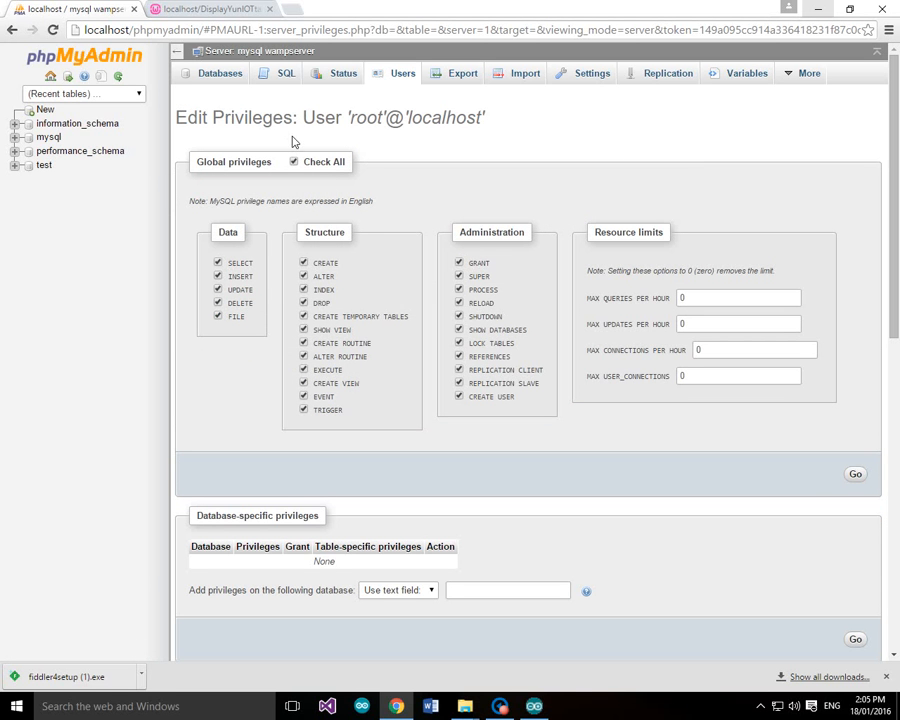
mouse_move(857, 310)
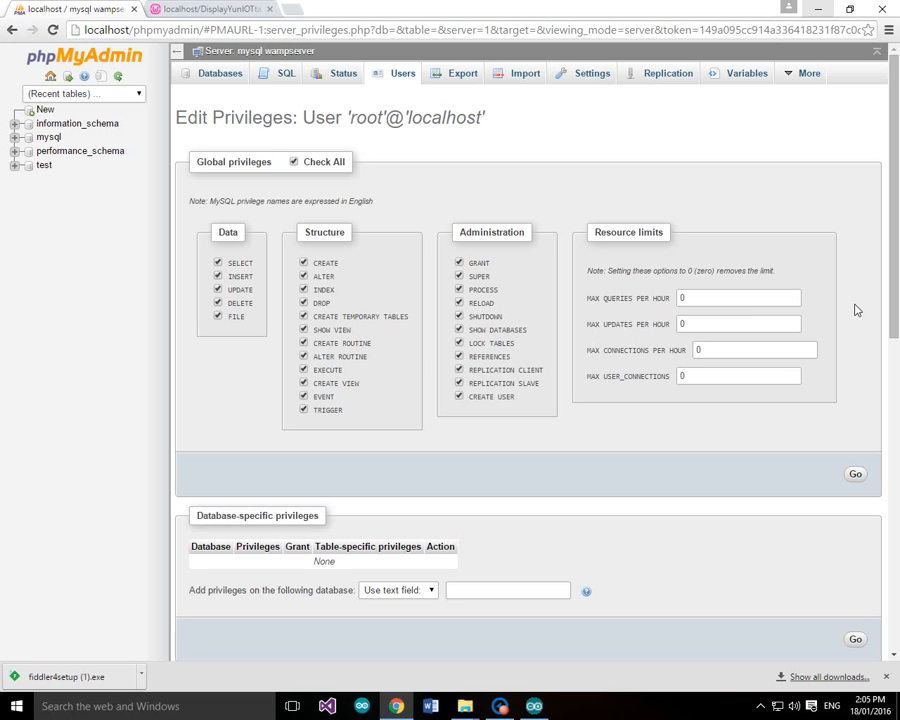
Step: Scroll to Change Login Information and enter YUN as the copied user's name
scroll("down", 3)
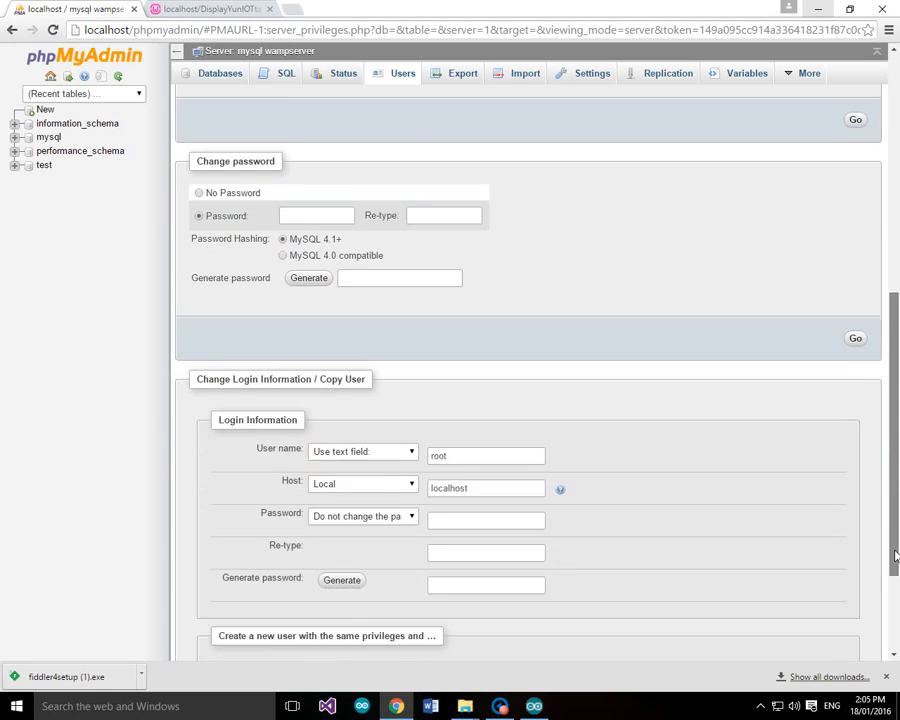
scroll("down", 3)
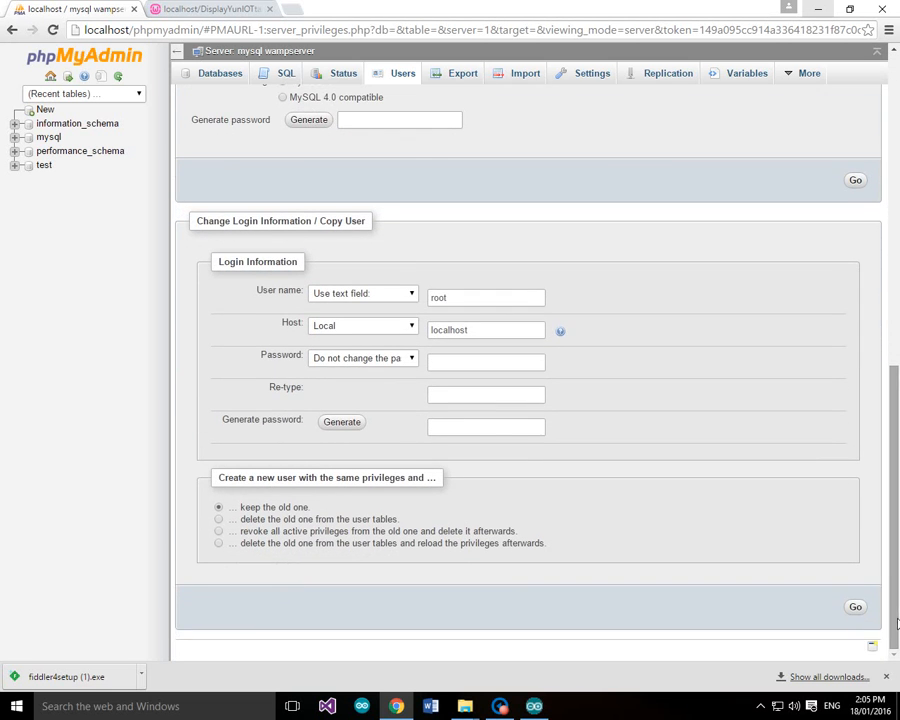
mouse_move(322, 444)
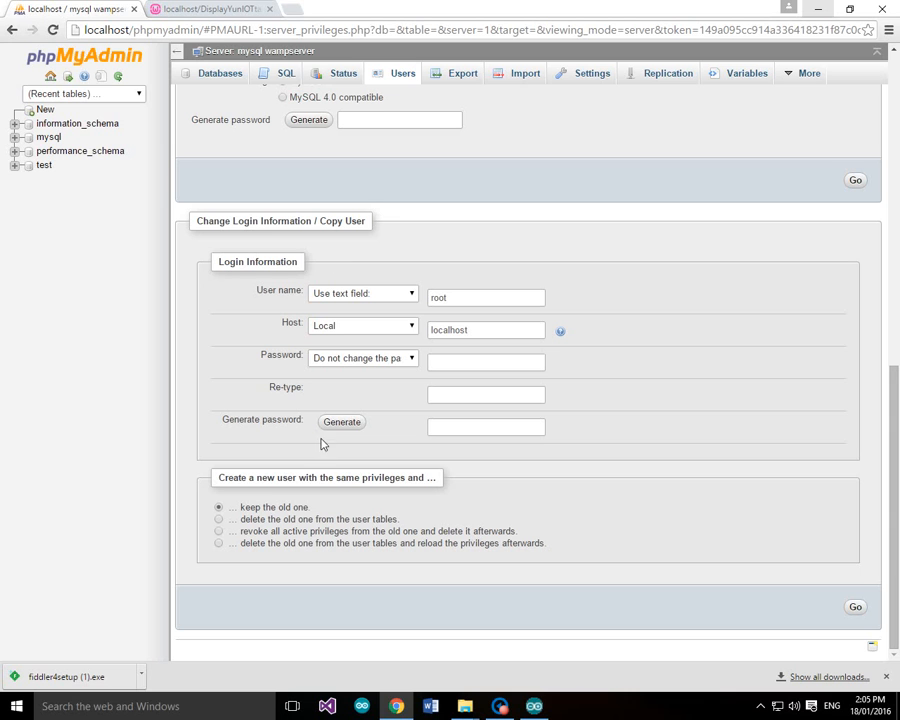
mouse_move(428, 488)
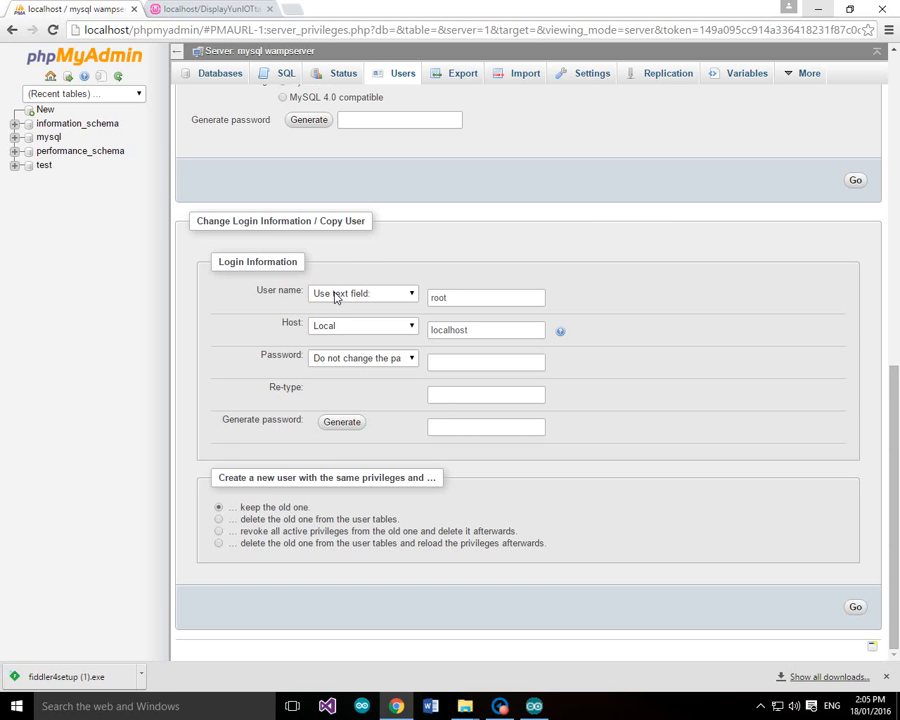
mouse_move(466, 303)
type("Y")
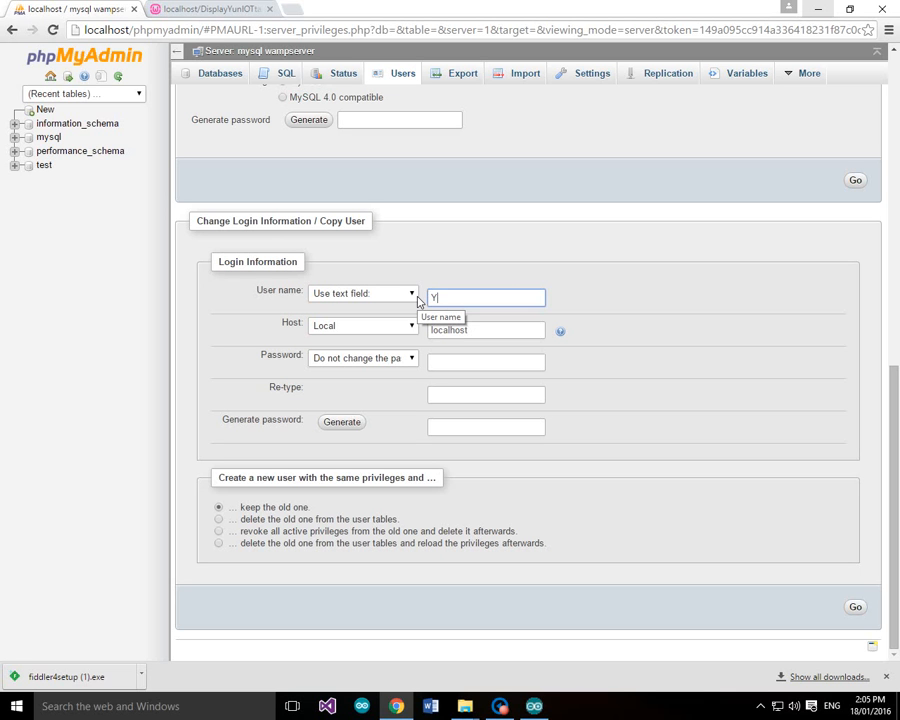
type("UN")
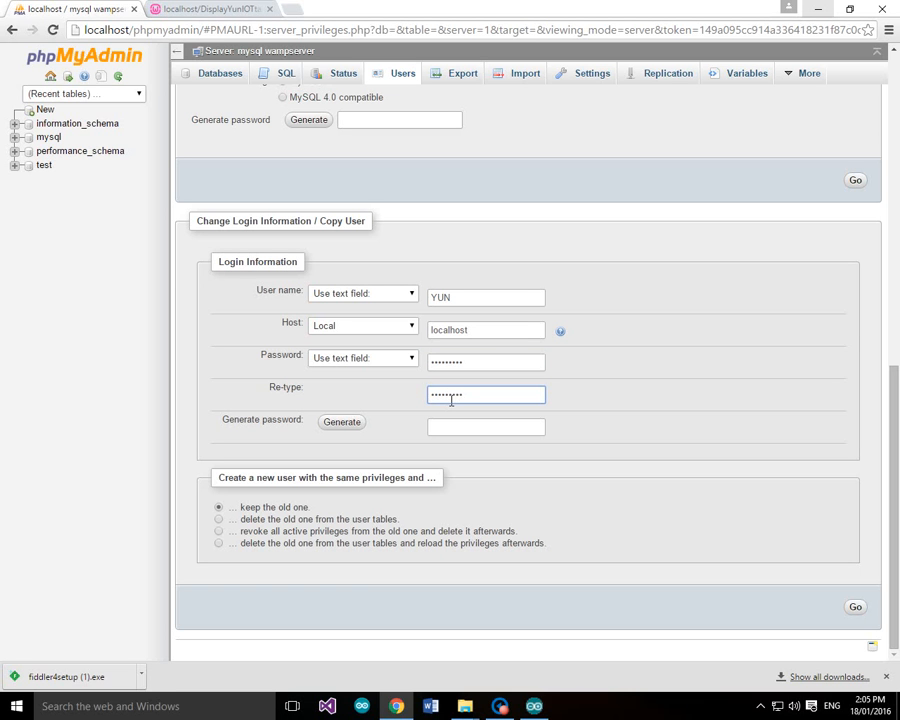
mouse_move(450, 524)
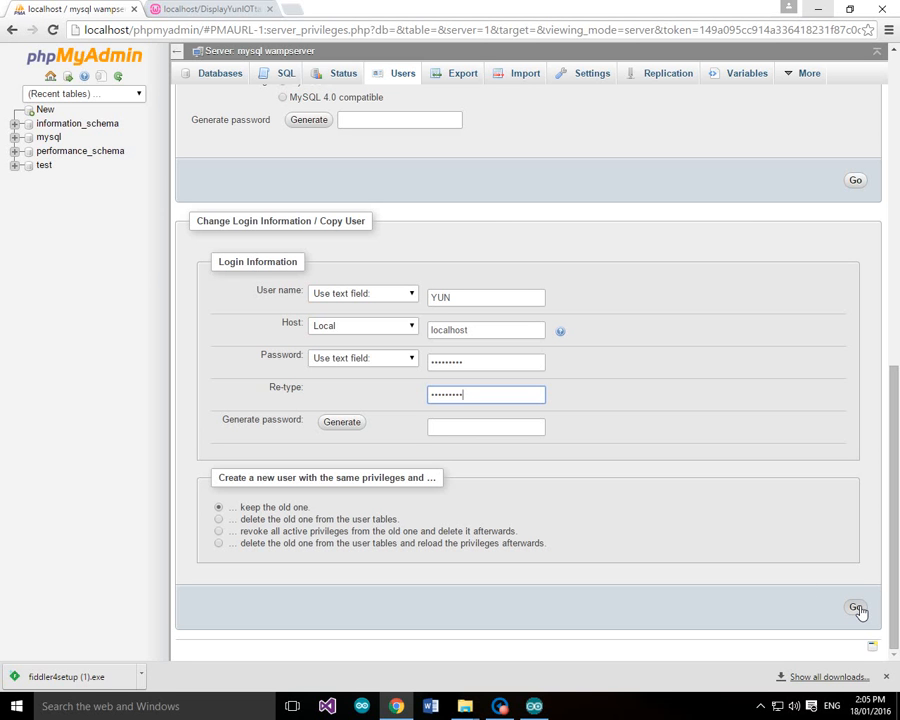
Step: Submit the Copy User form to run CREATE USER for YUN@localhost
left_click(855, 608)
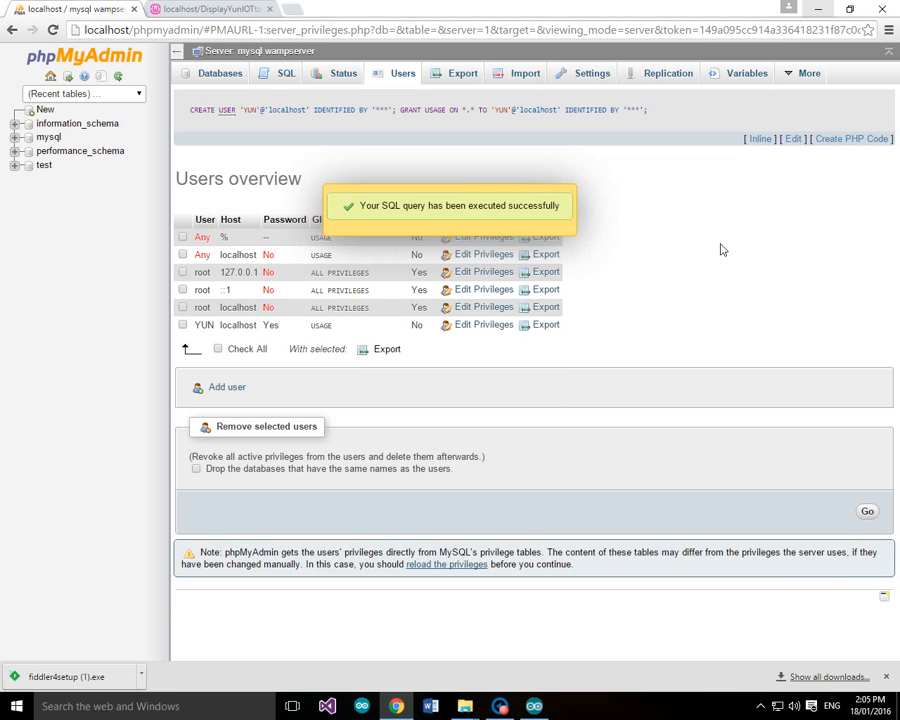
mouse_move(478, 210)
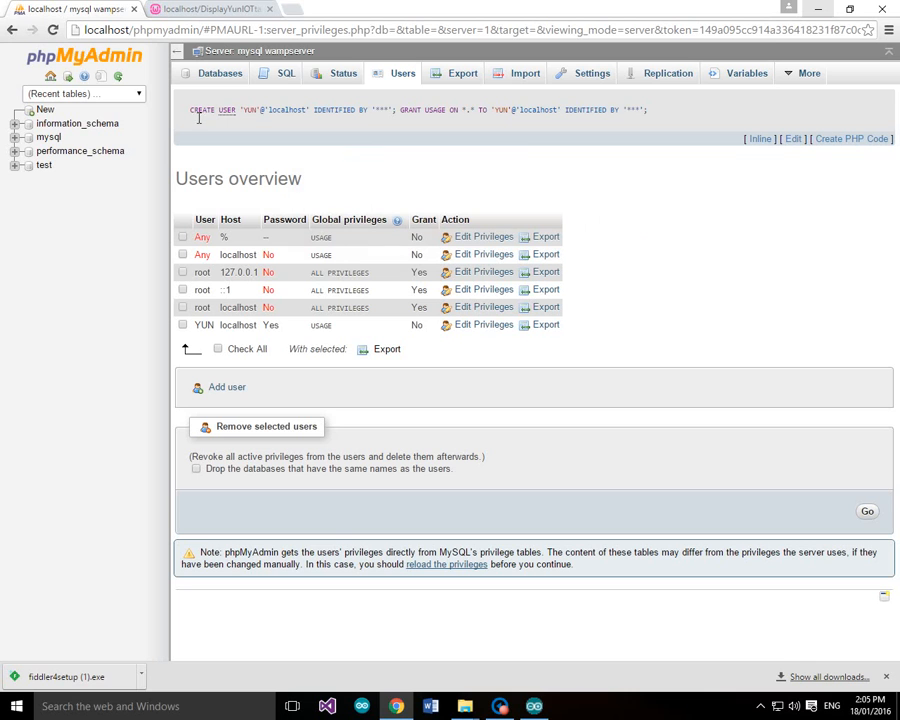
mouse_move(347, 115)
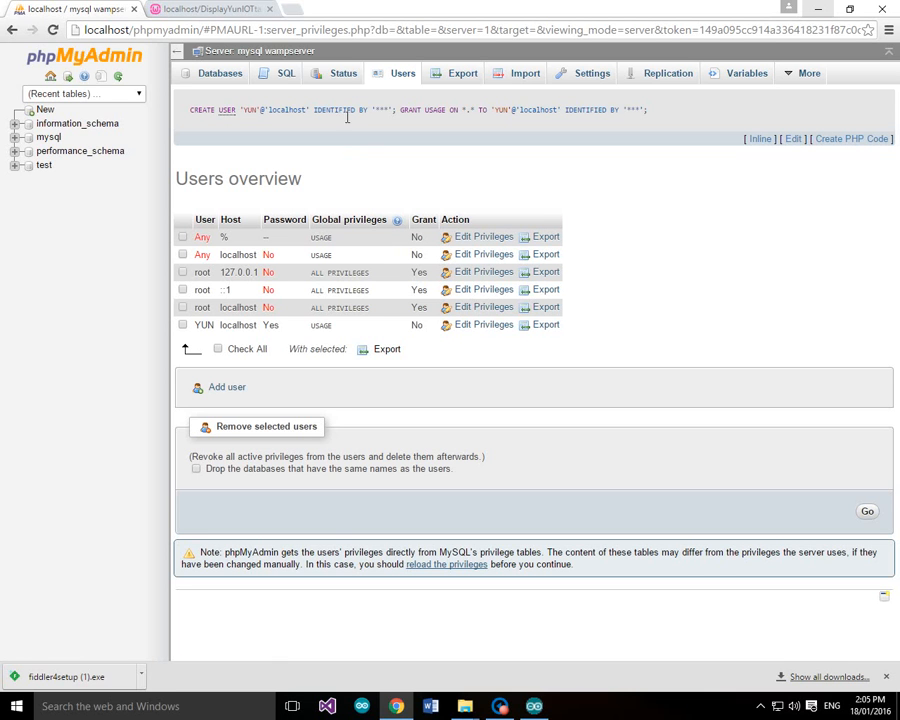
mouse_move(393, 130)
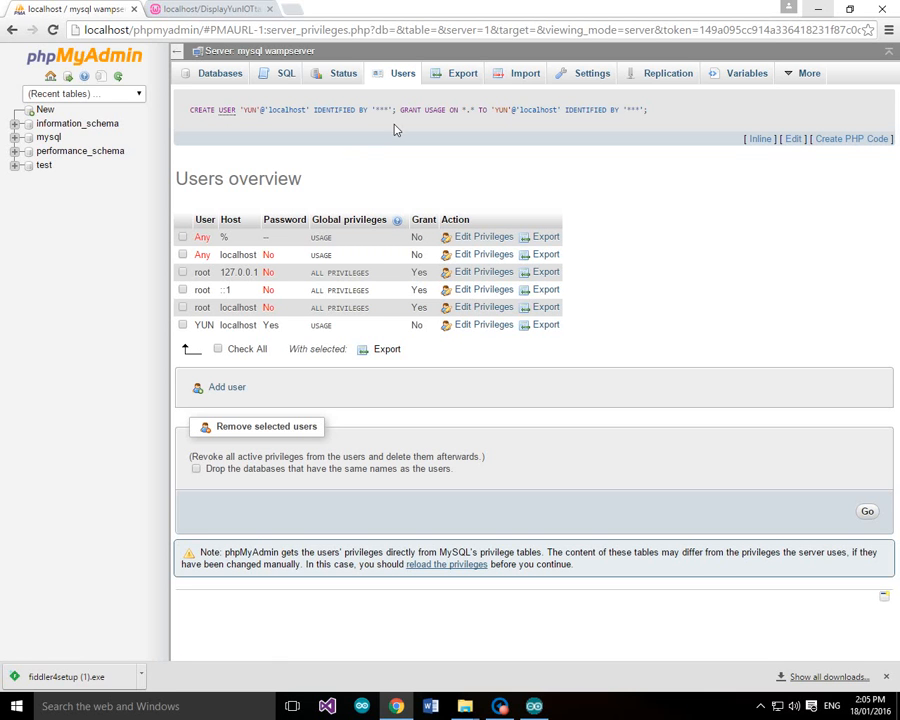
mouse_move(475, 117)
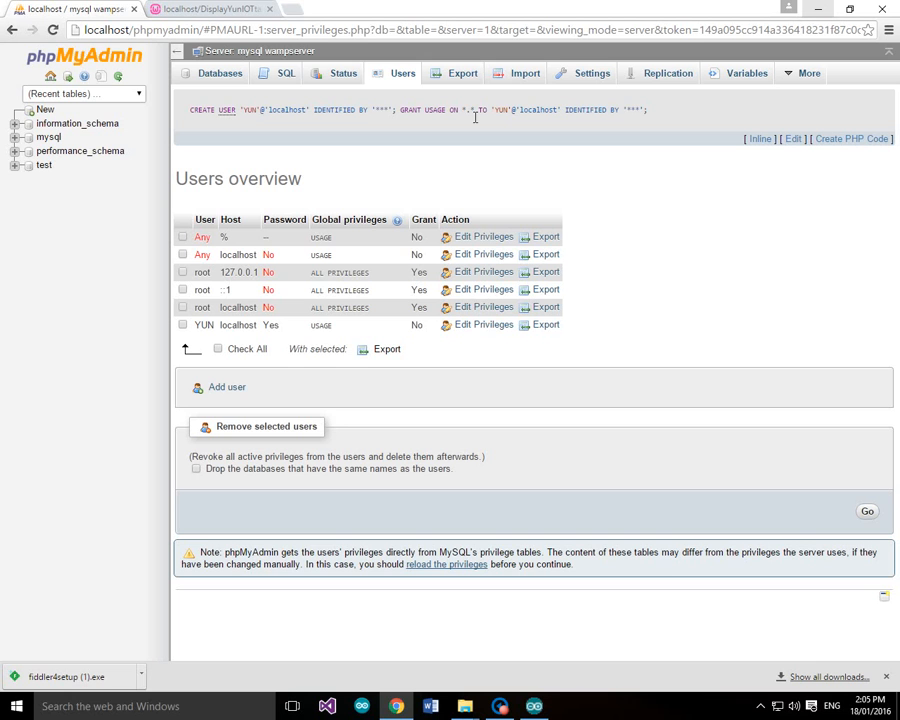
mouse_move(614, 117)
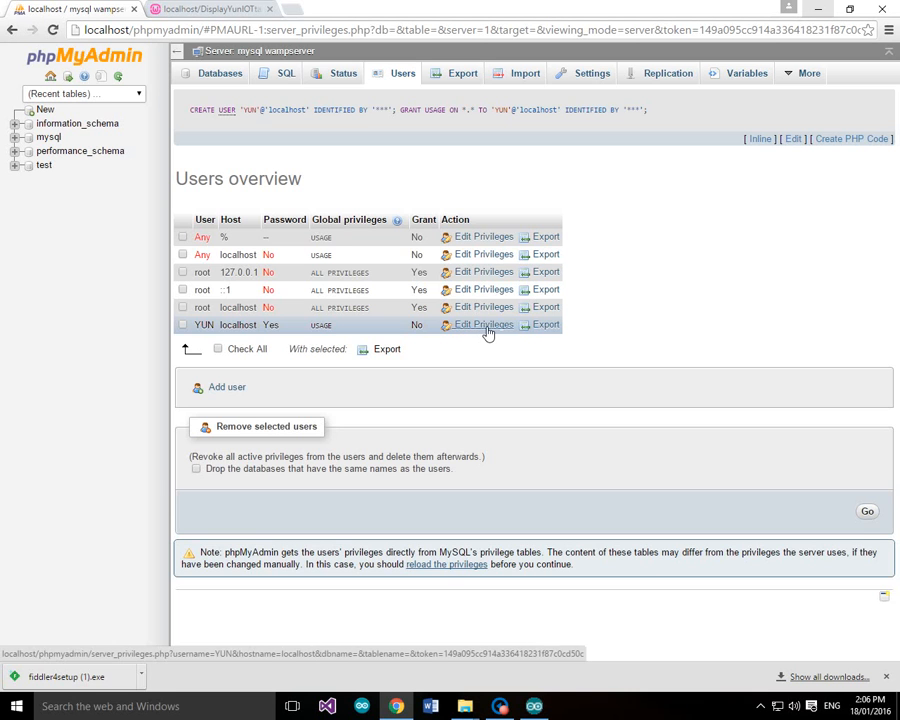
Step: Edit privileges on the YUN / localhost row in Users overview
left_click(483, 324)
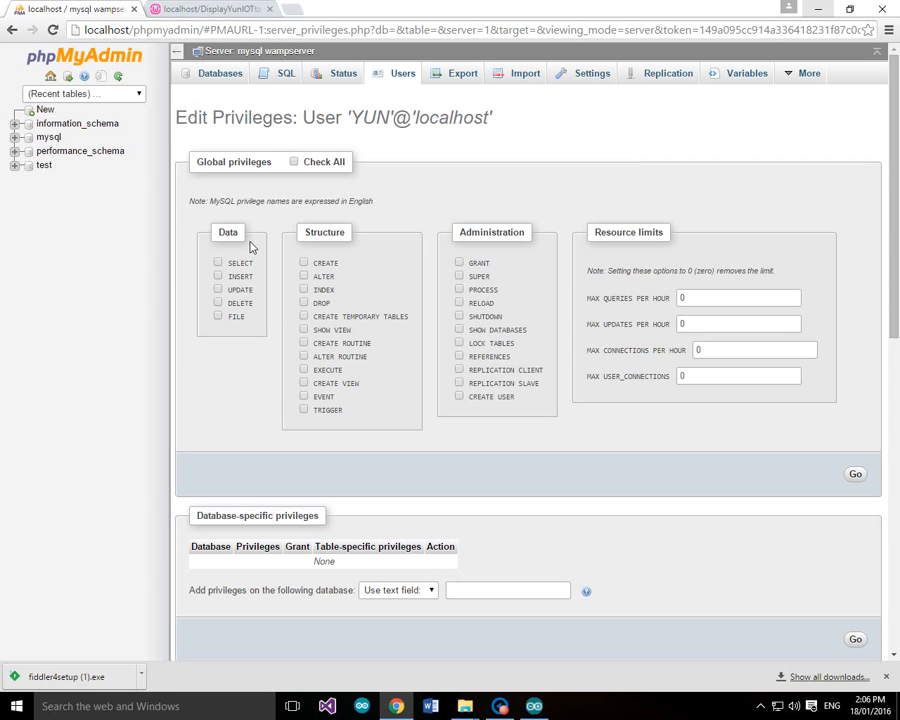
mouse_move(429, 176)
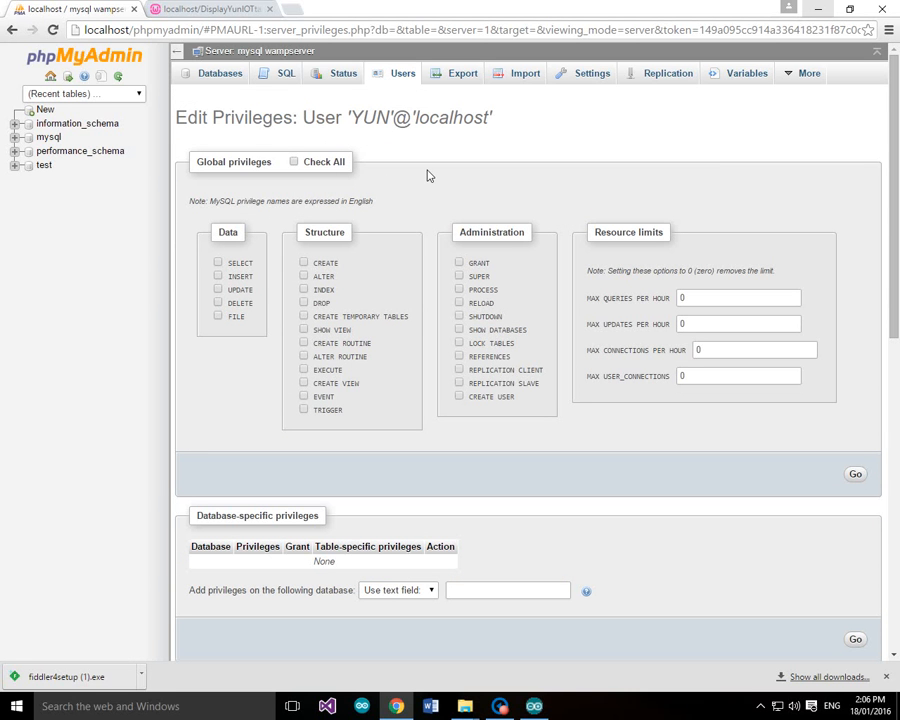